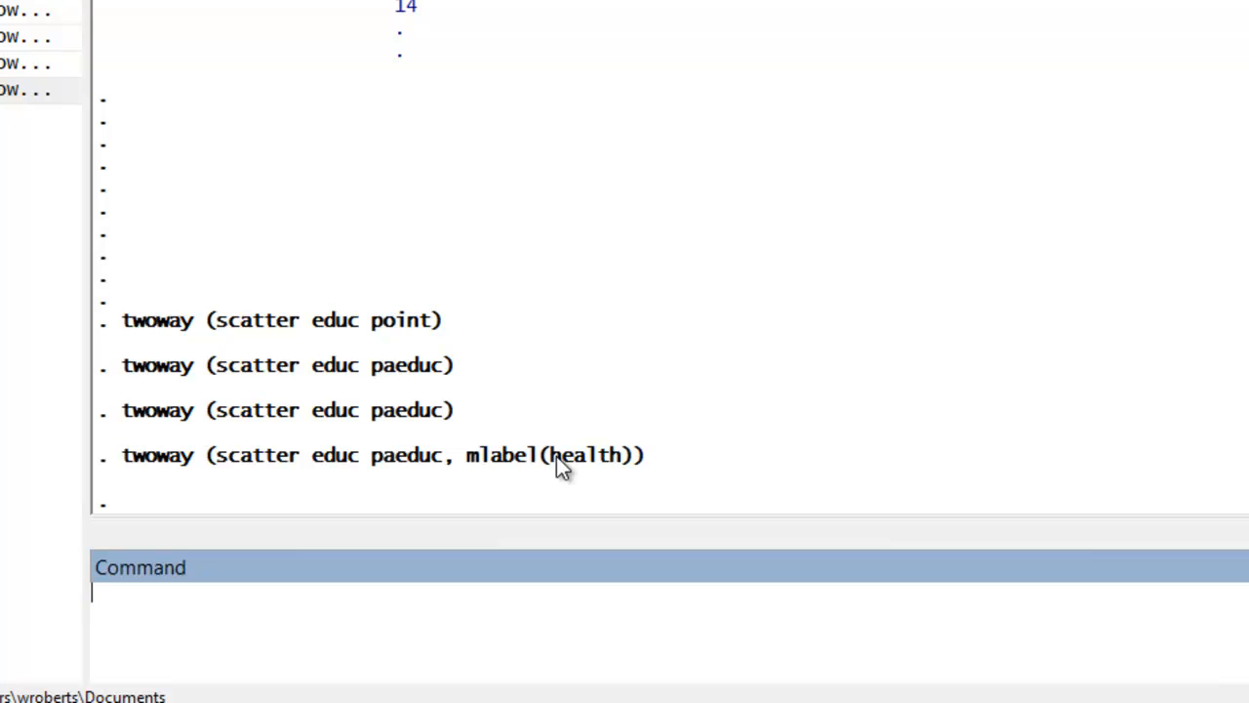
mouse_move(492, 618)
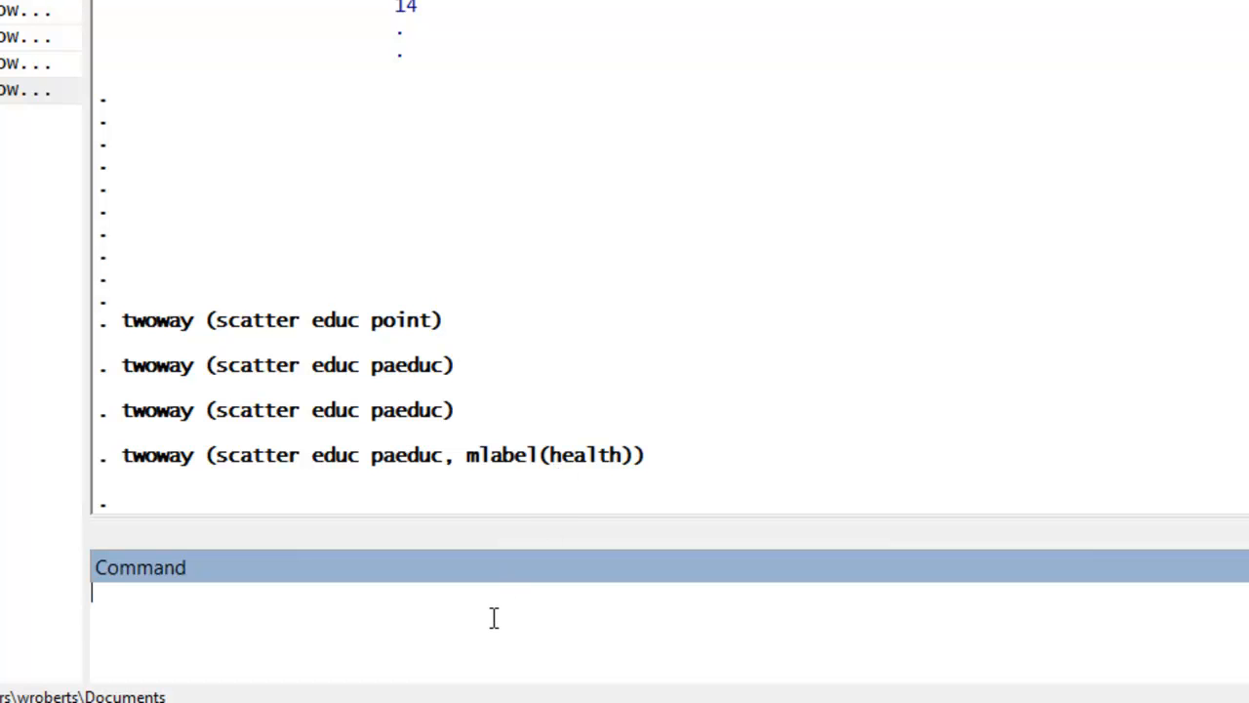